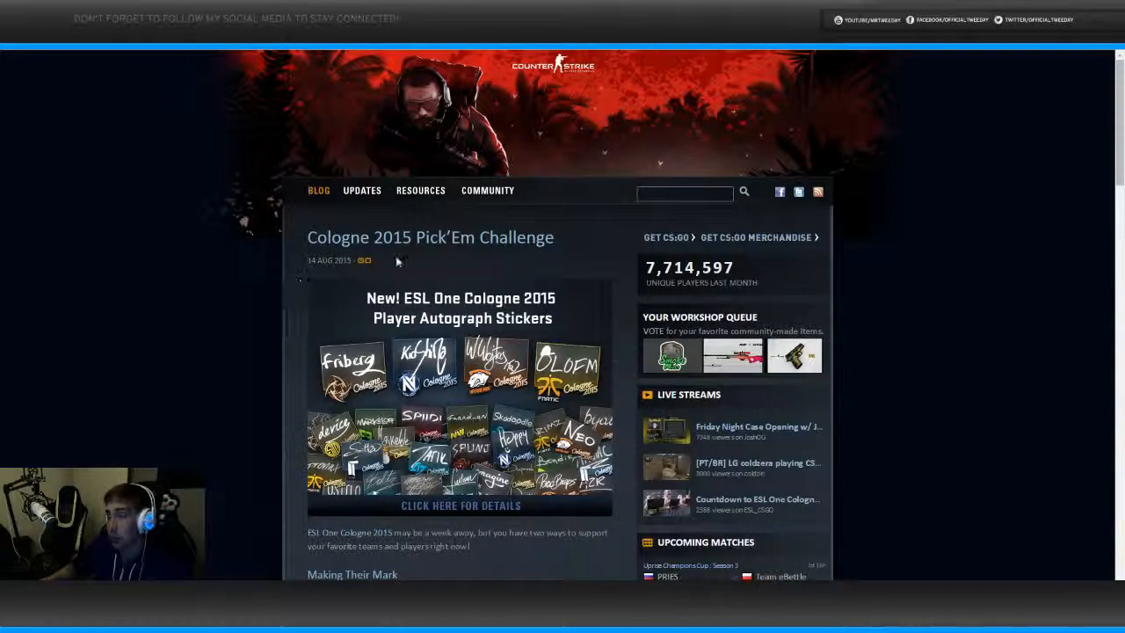
# Open the Cologne 2015 Pick'Em Challenge post from the blog listing.
pyautogui.click(460, 506)
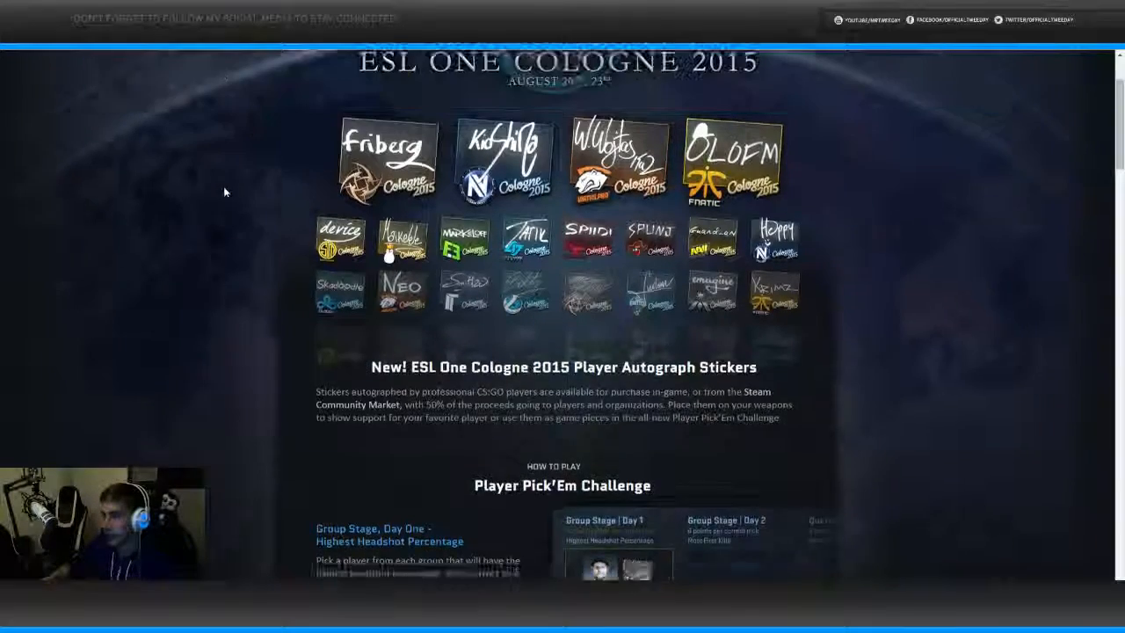
# Scroll the post past the autograph stickers, challenges, trophy and leaderboard to the FAQ section.
pyautogui.scroll(-3)
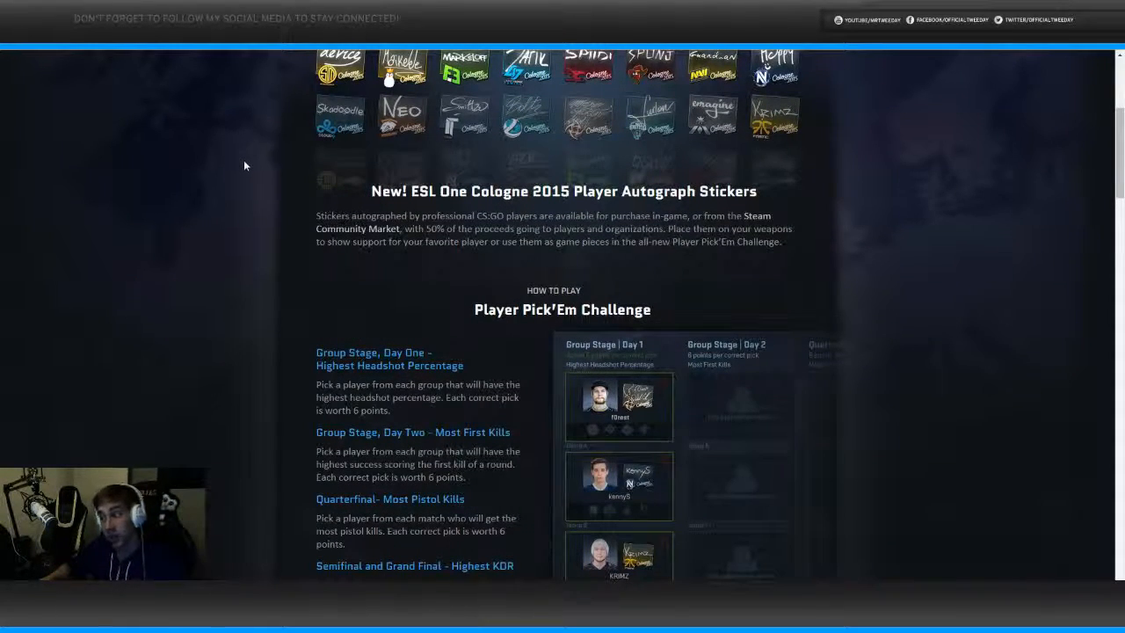
pyautogui.scroll(-3)
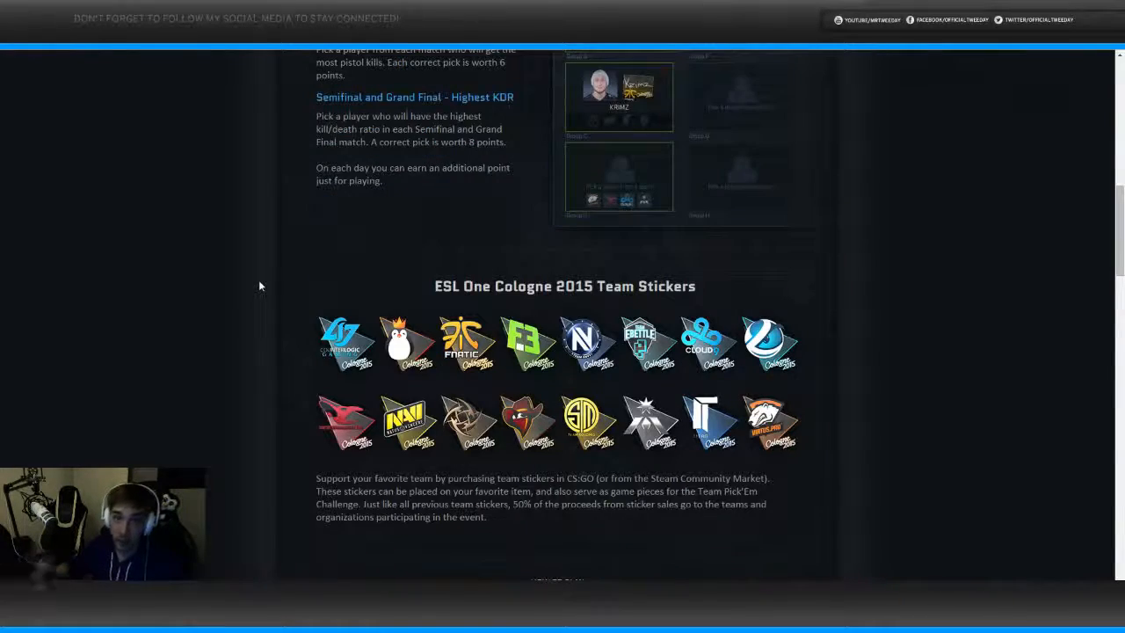
pyautogui.scroll(-3)
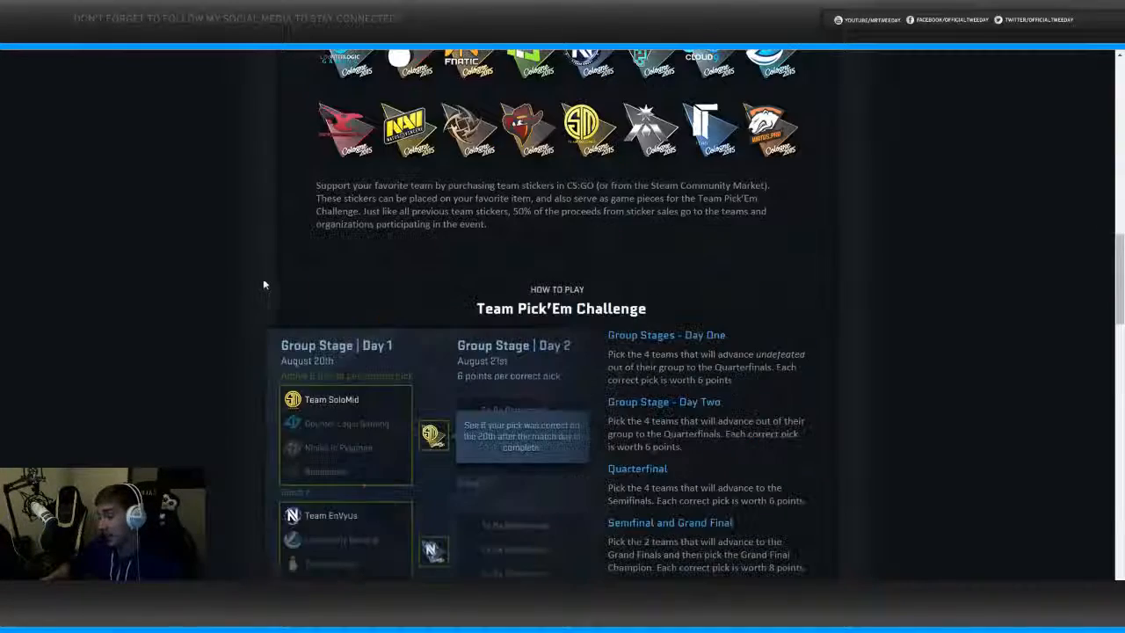
pyautogui.scroll(-3)
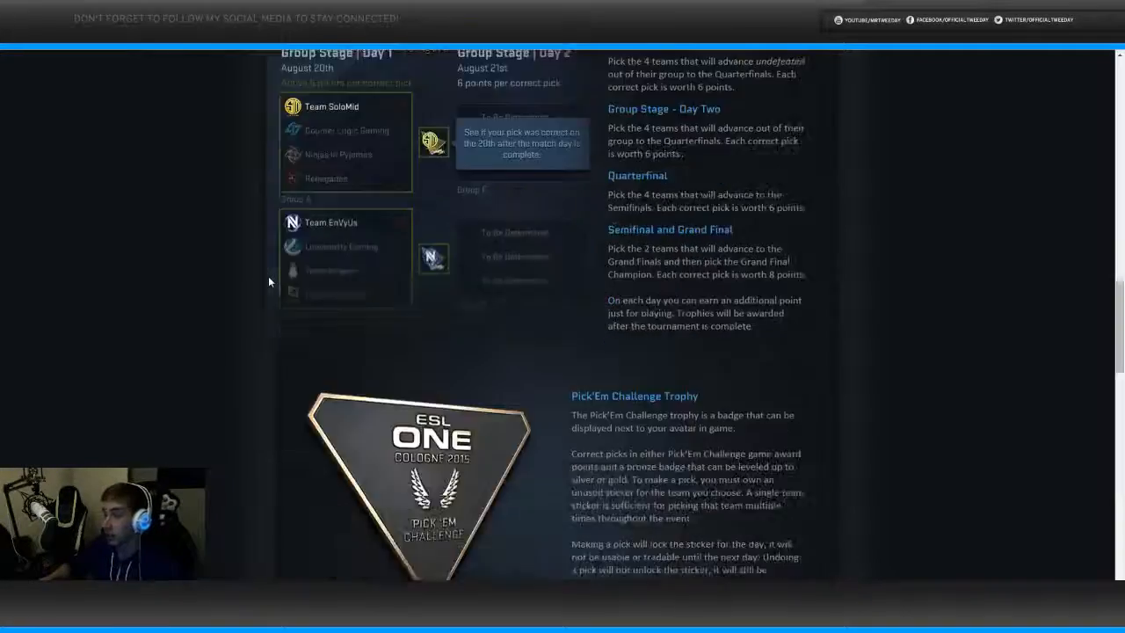
pyautogui.scroll(-3)
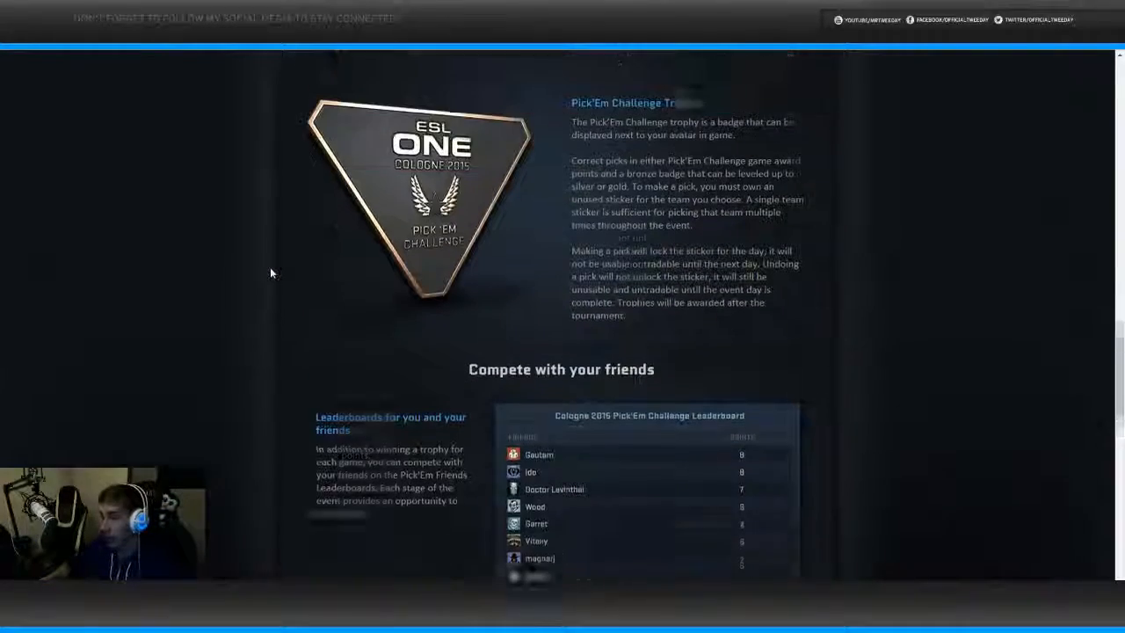
pyautogui.scroll(-3)
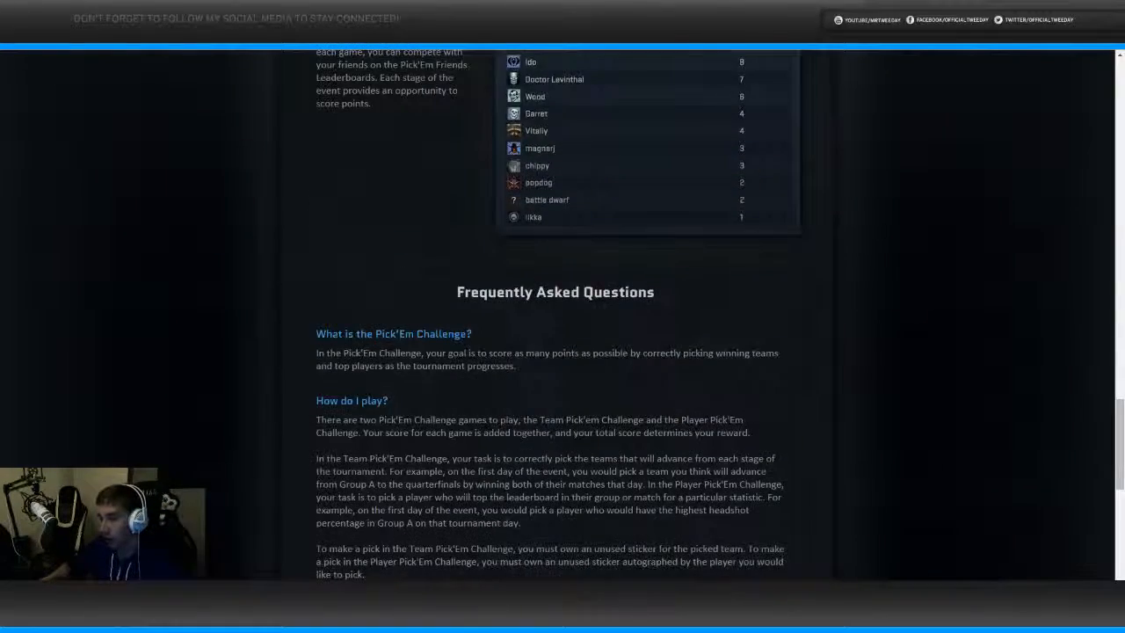
pyautogui.scroll(-3)
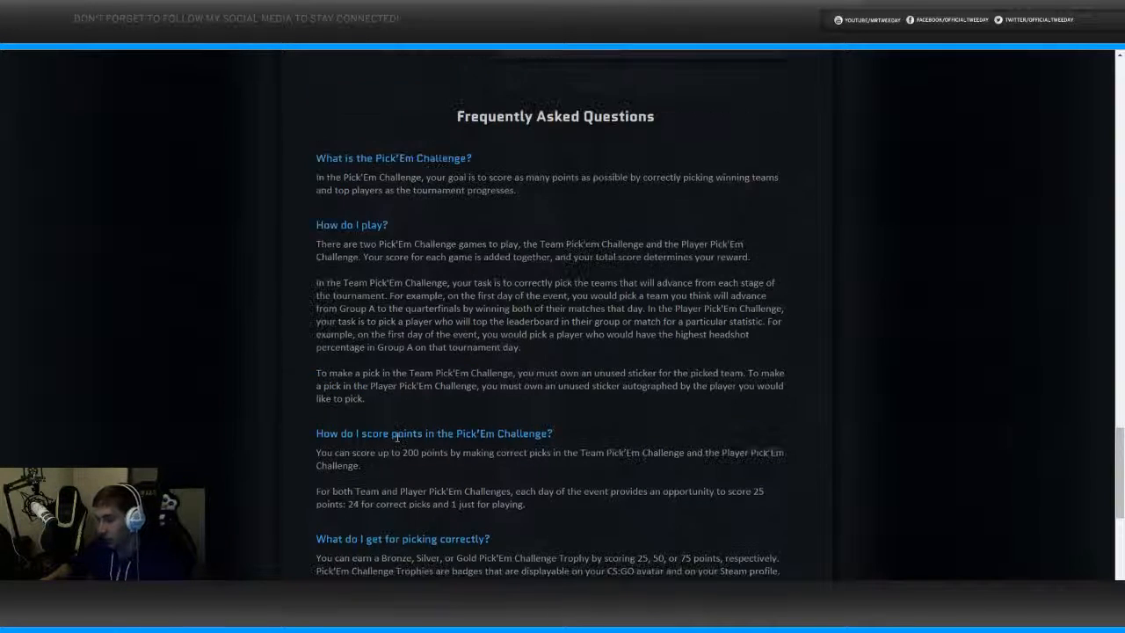
# Scroll back up to the ESL One Cologne 2015 header and the Player Pick'Em Challenge section.
pyautogui.scroll(-3)
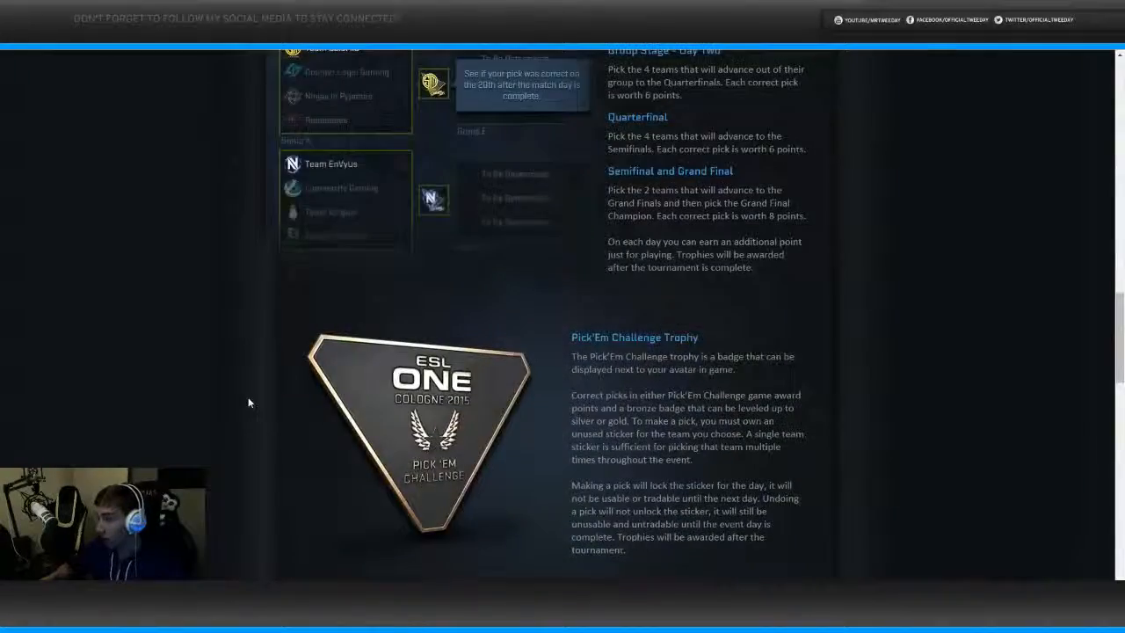
pyautogui.scroll(-3)
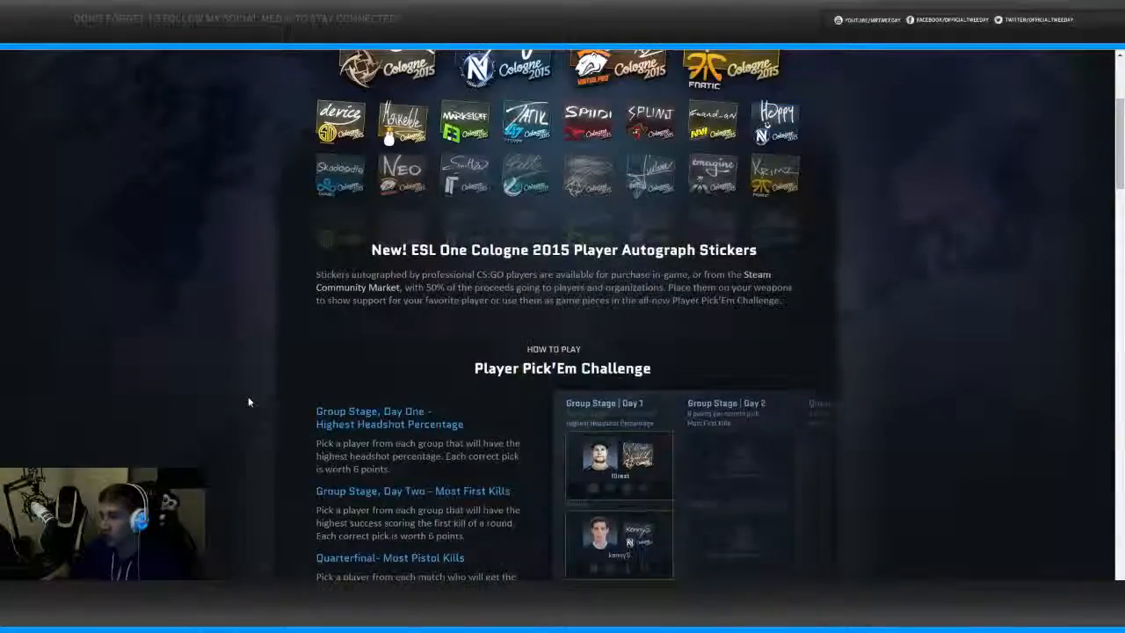
pyautogui.scroll(3)
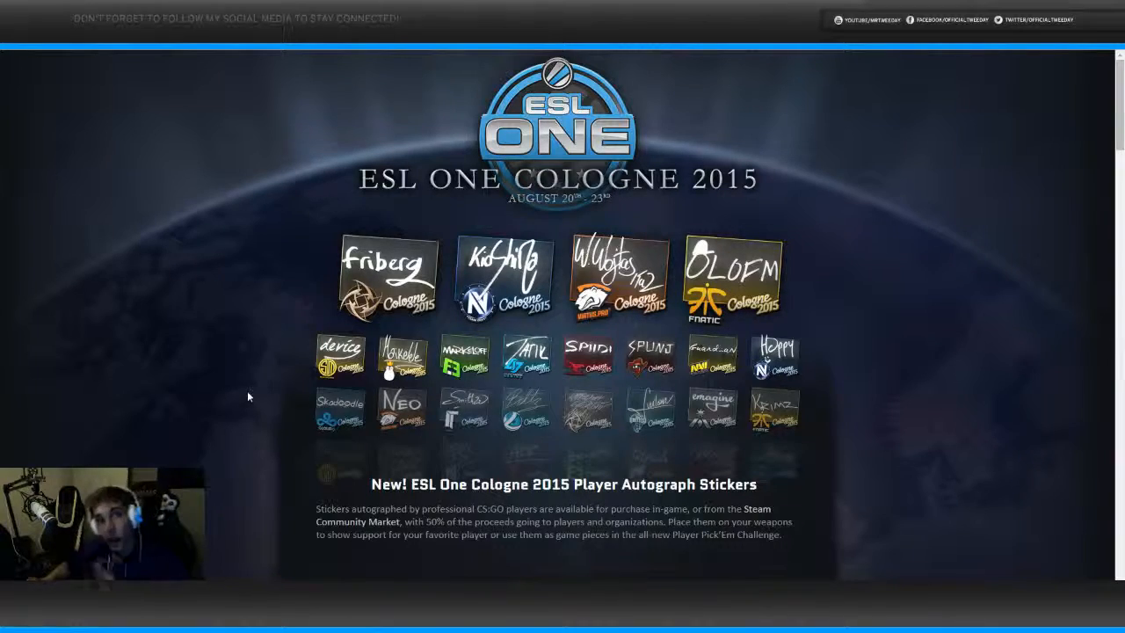
pyautogui.scroll(-3)
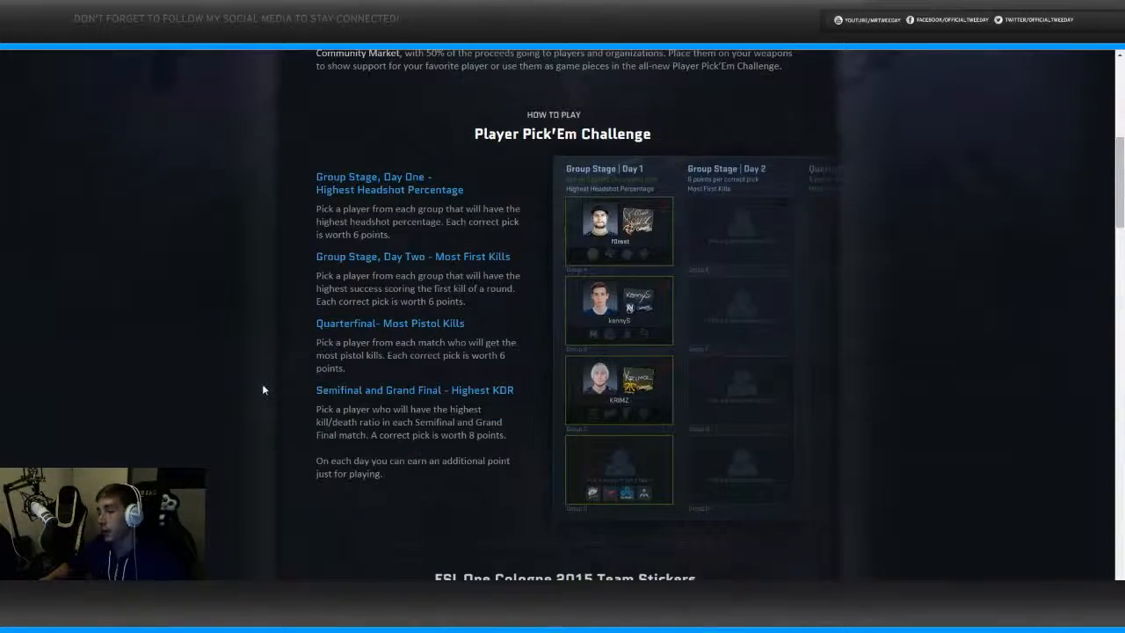
# Scroll so the Player Pick'Em Challenge 'How to Play' rules per tournament stage are fully in view.
pyautogui.scroll(3)
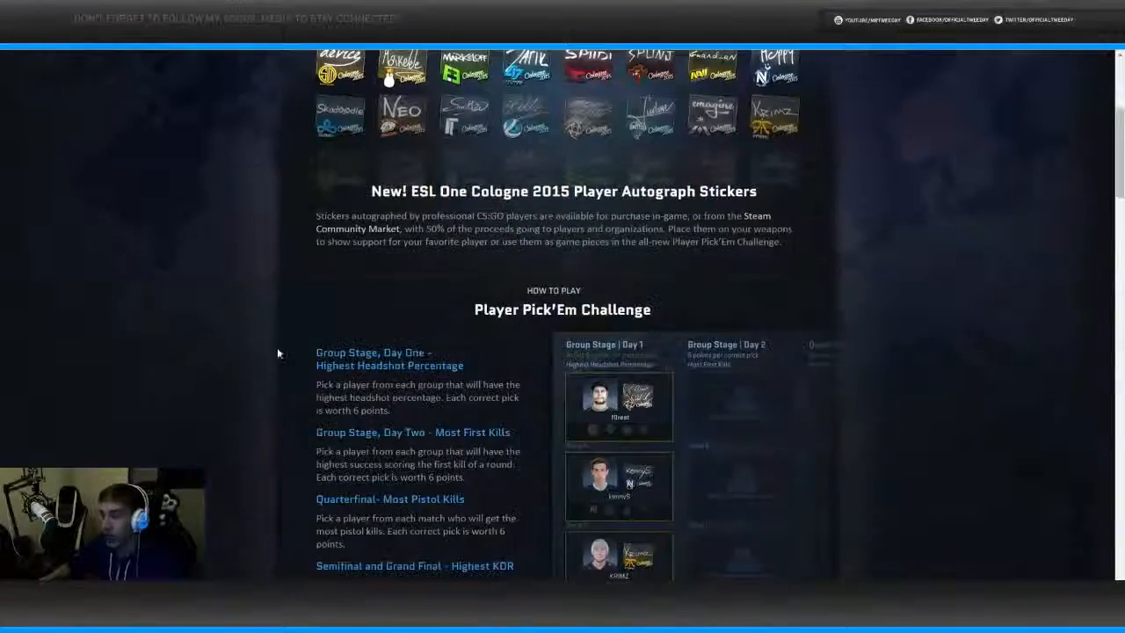
pyautogui.scroll(-3)
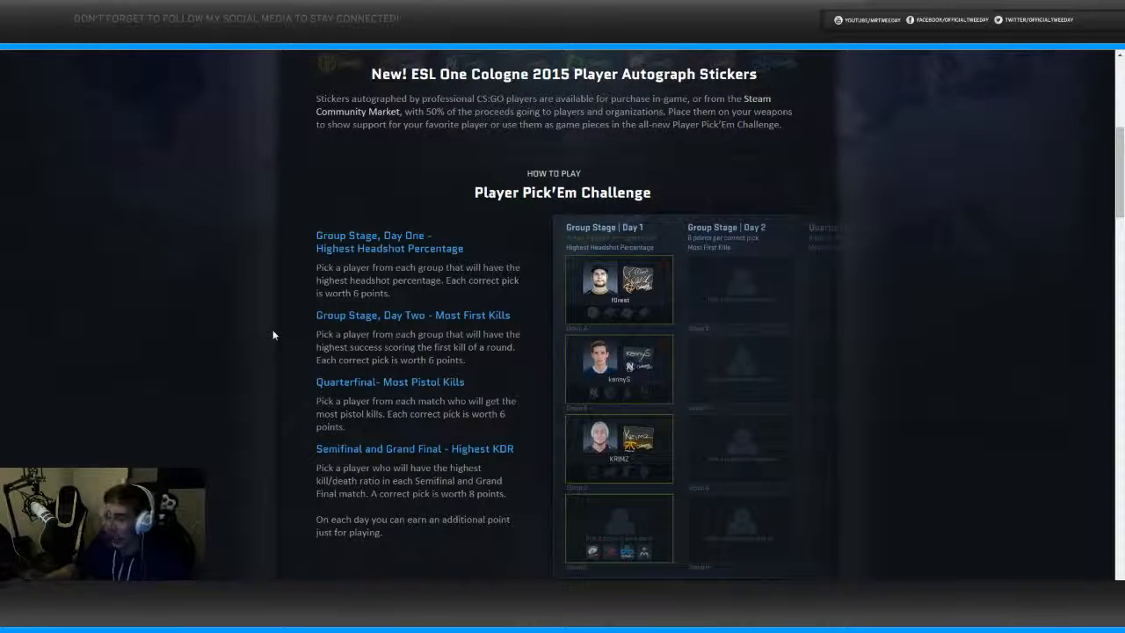
pyautogui.moveTo(286, 337)
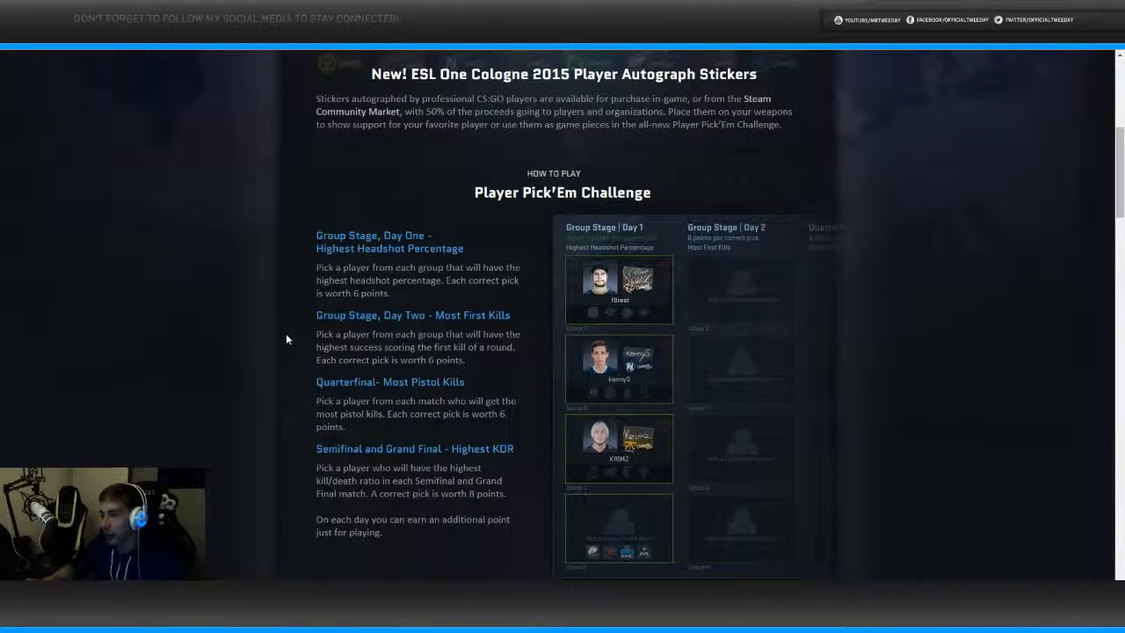
# Scroll down to the Team Pick'Em Challenge section of the post.
pyautogui.scroll(-3)
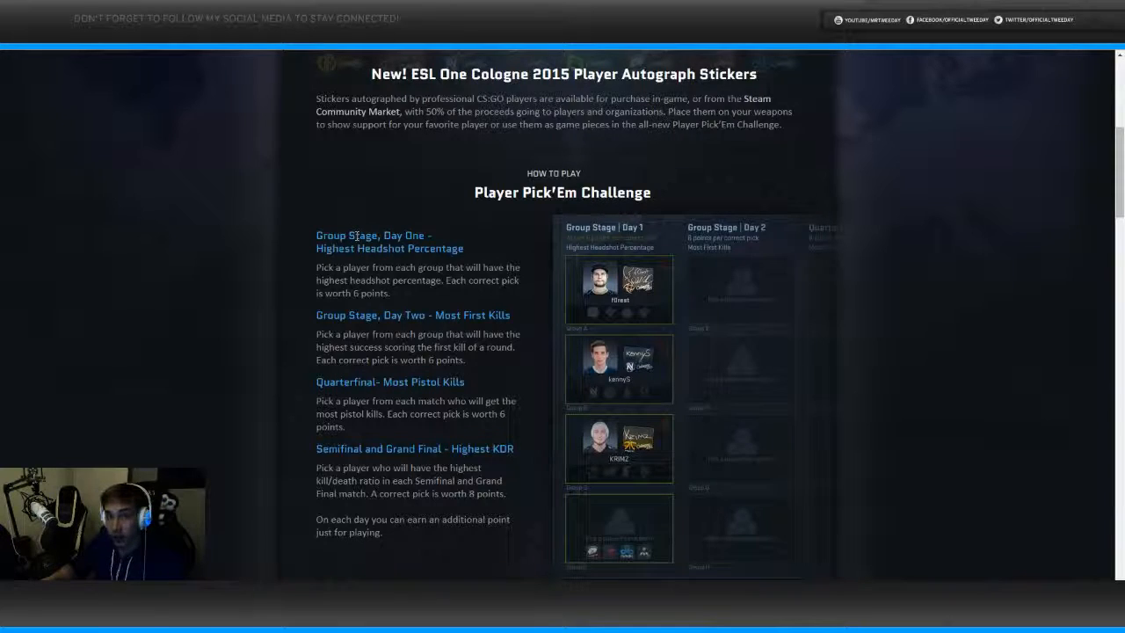
pyautogui.scroll(-3)
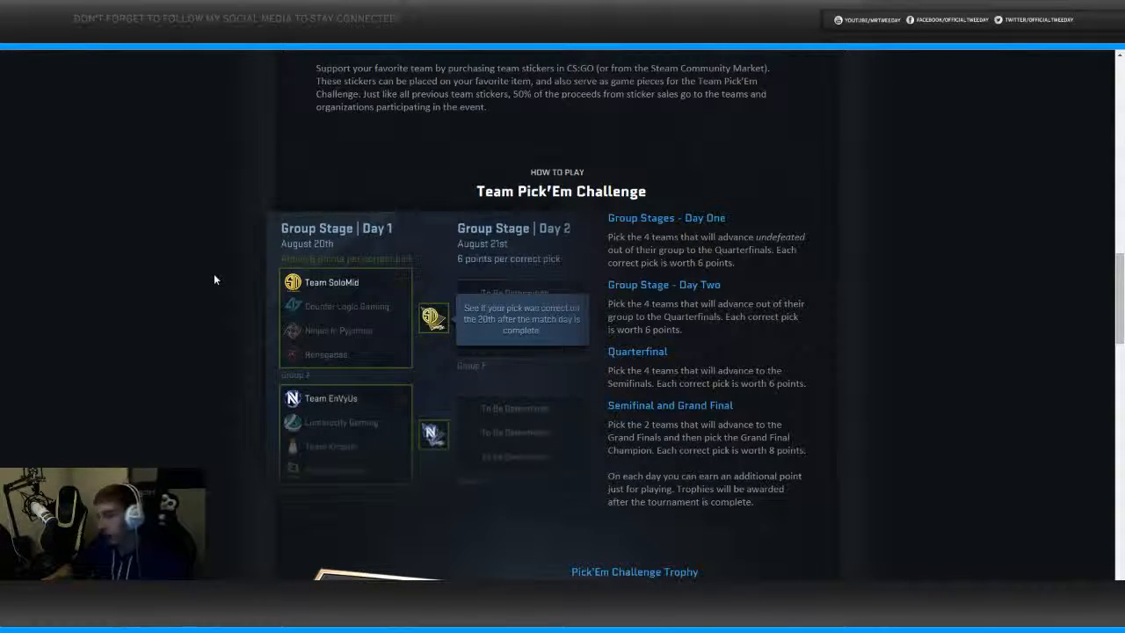
pyautogui.scroll(3)
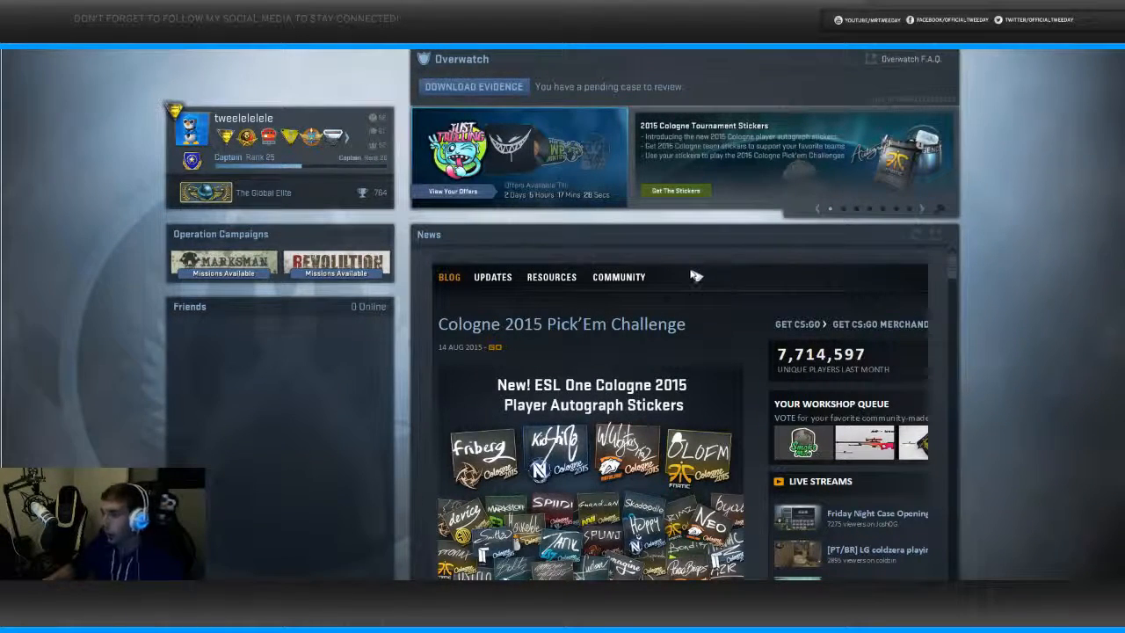
pyautogui.moveTo(647, 330)
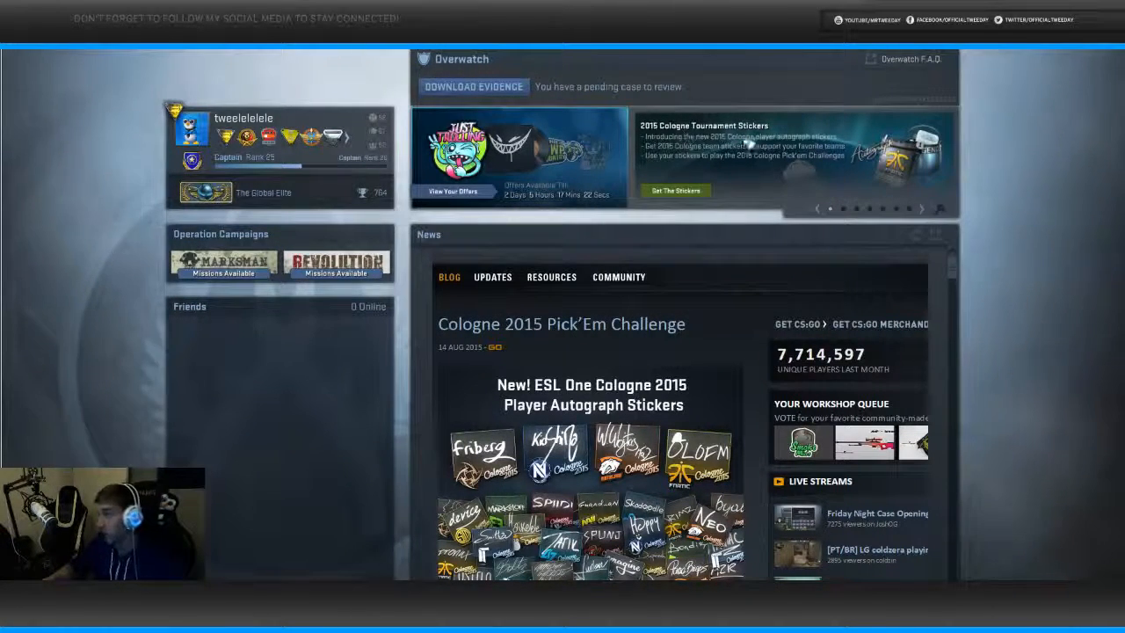
# Use 'Get the Stickers' on the Cologne 2015 banner to open the store's autograph capsule listings.
pyautogui.click(675, 190)
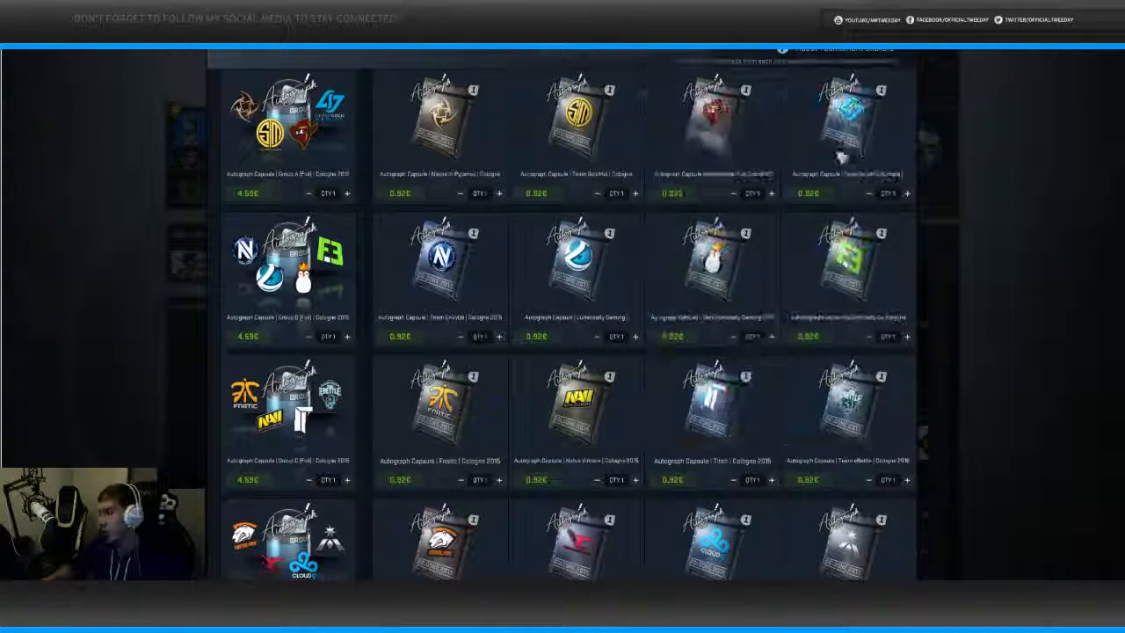
pyautogui.moveTo(439, 263)
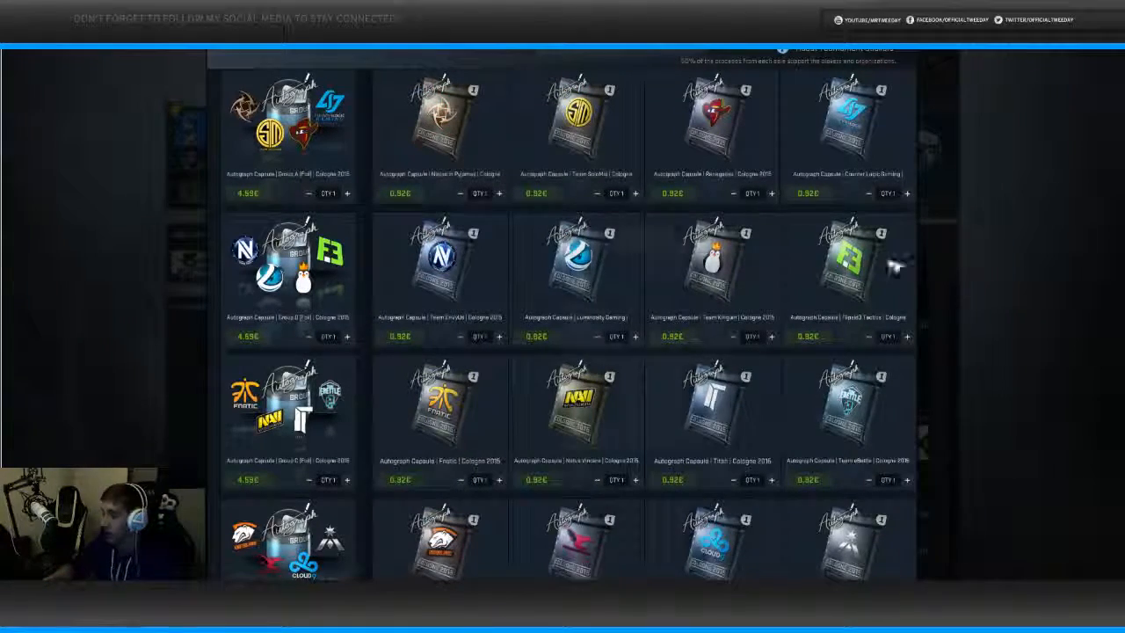
pyautogui.moveTo(506, 352)
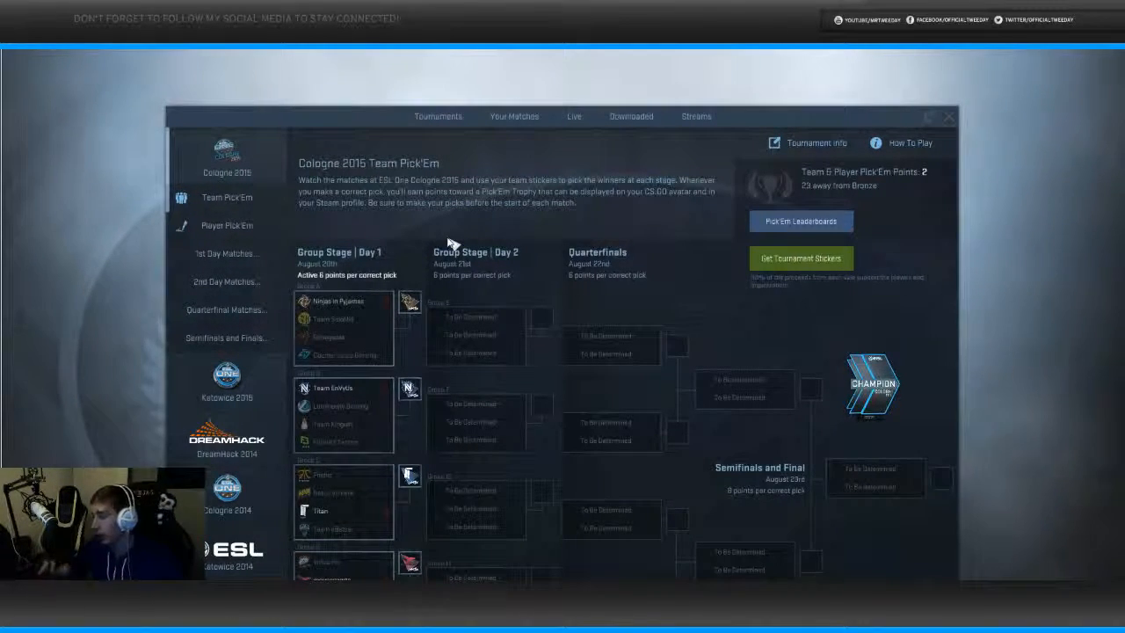
pyautogui.moveTo(773, 292)
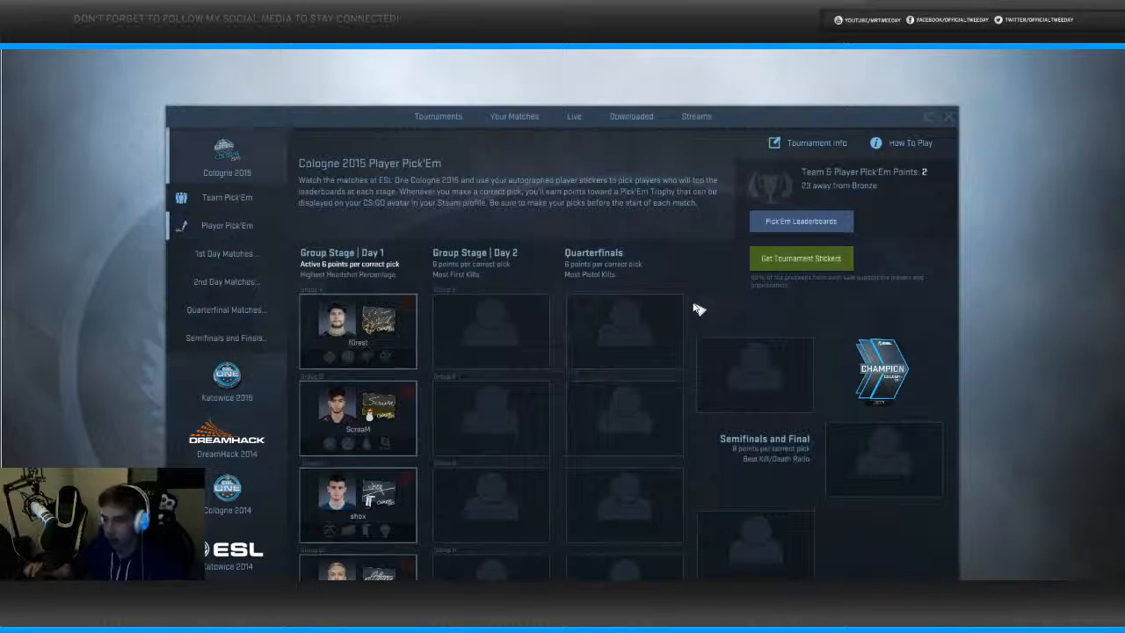
pyautogui.moveTo(693, 306)
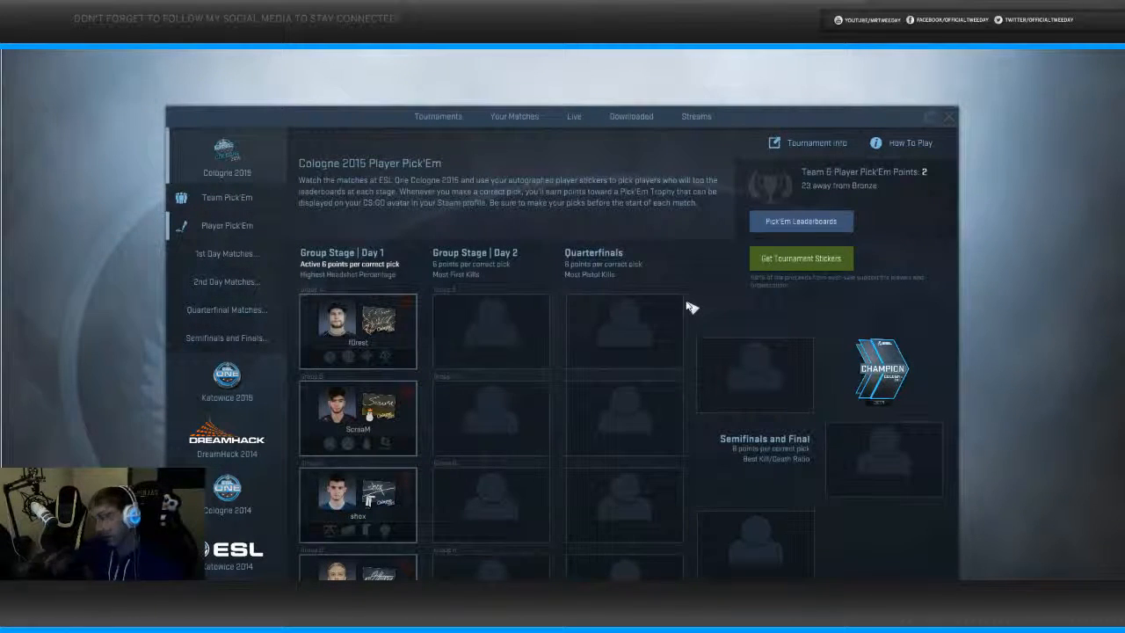
pyautogui.click(225, 197)
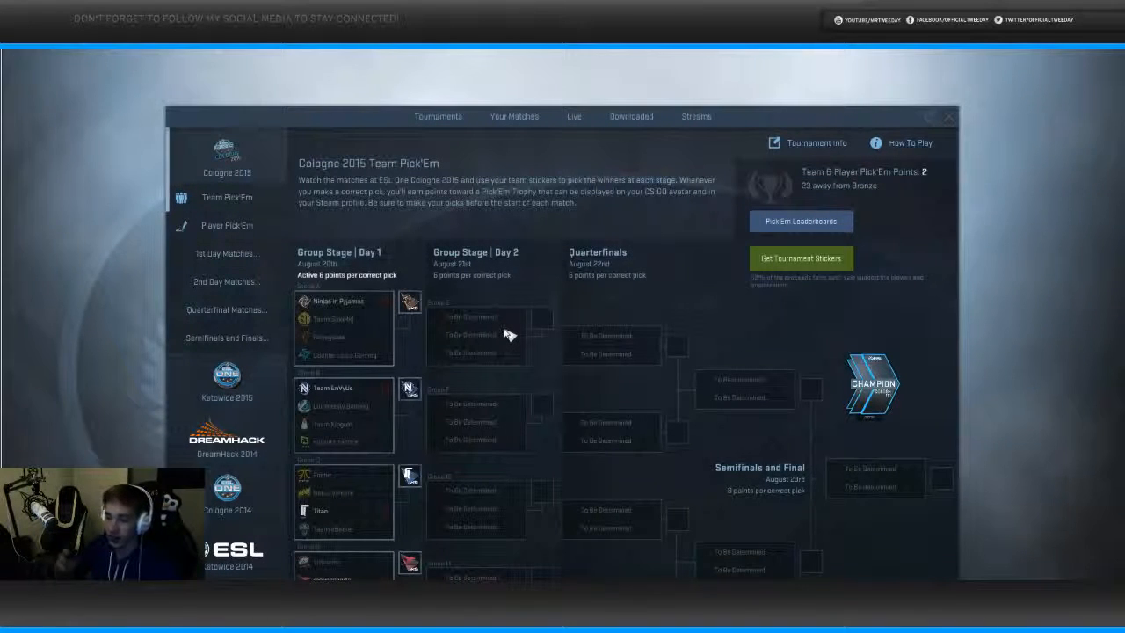